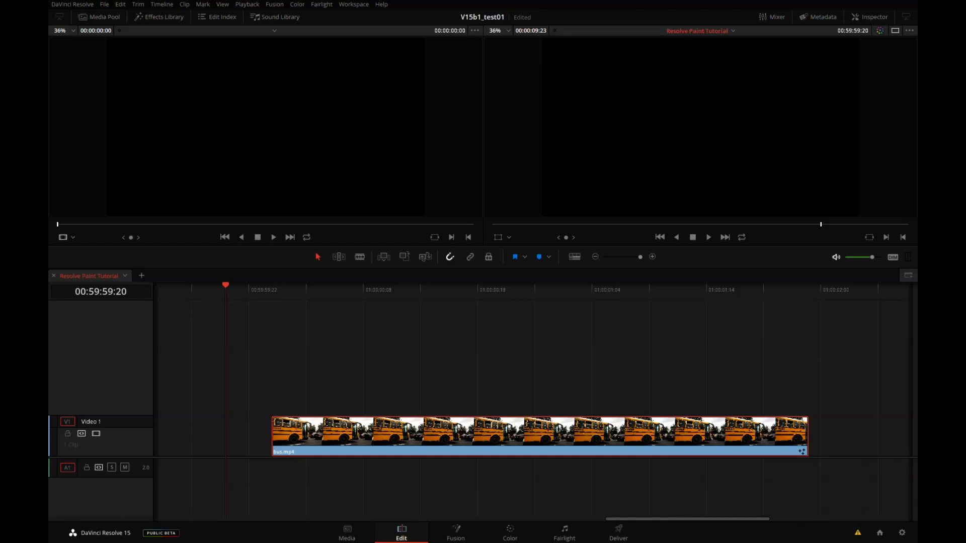
- Play the bus.mp4 clip on the Edit page timeline
left_click(328, 286)
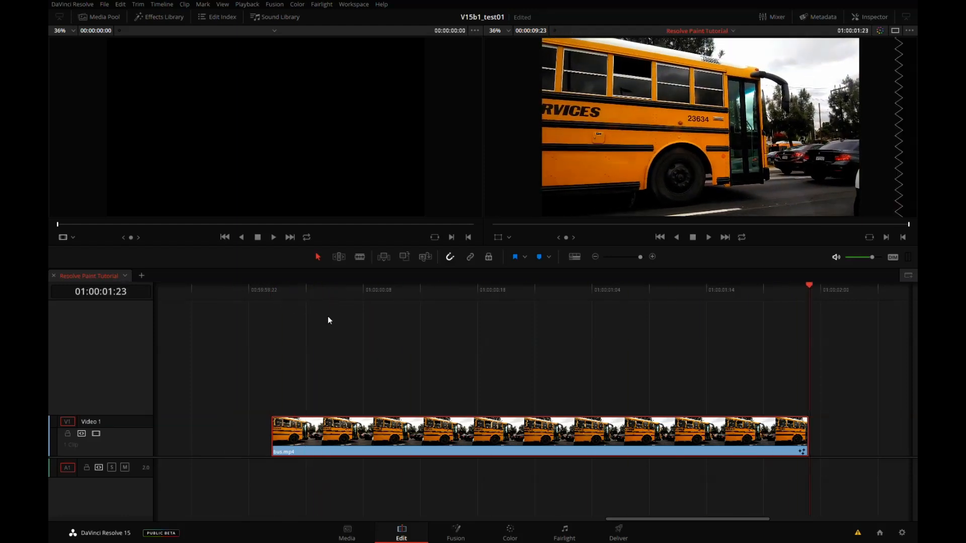
mouse_move(521, 279)
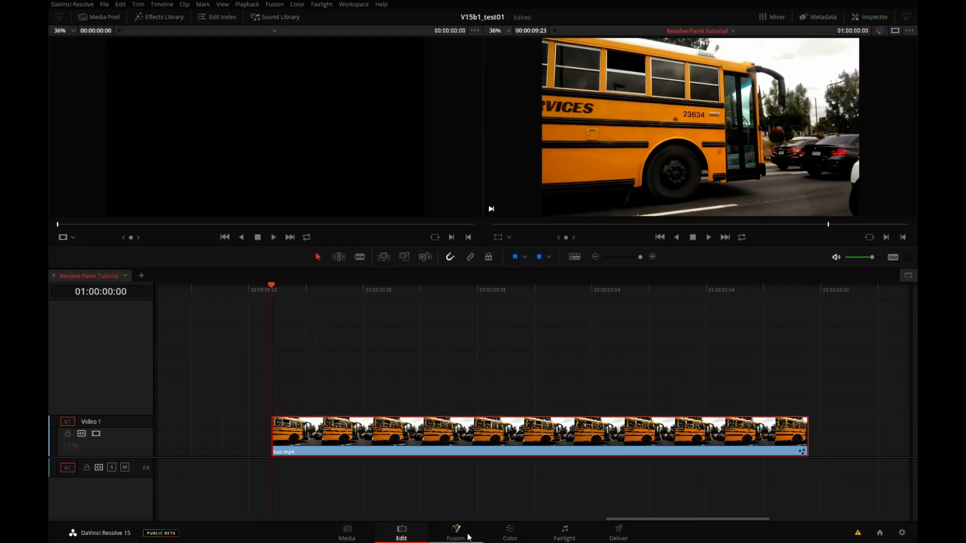
- Switch to the Fusion page to show the bus clip's MediaIn1 and MediaOut1 nodes
left_click(455, 533)
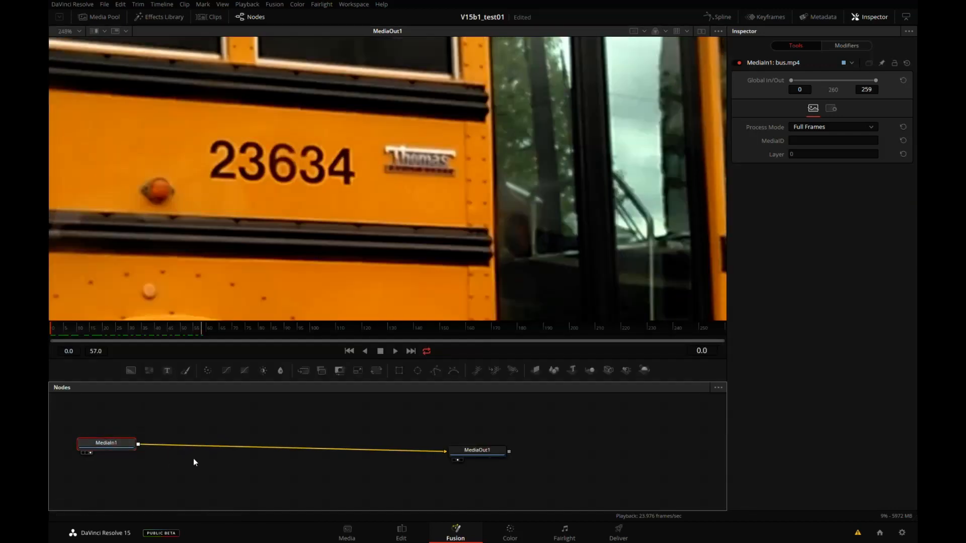
- Search the Select Tool list for 'paint' and add a Paint1 node
key("ctrl+space")
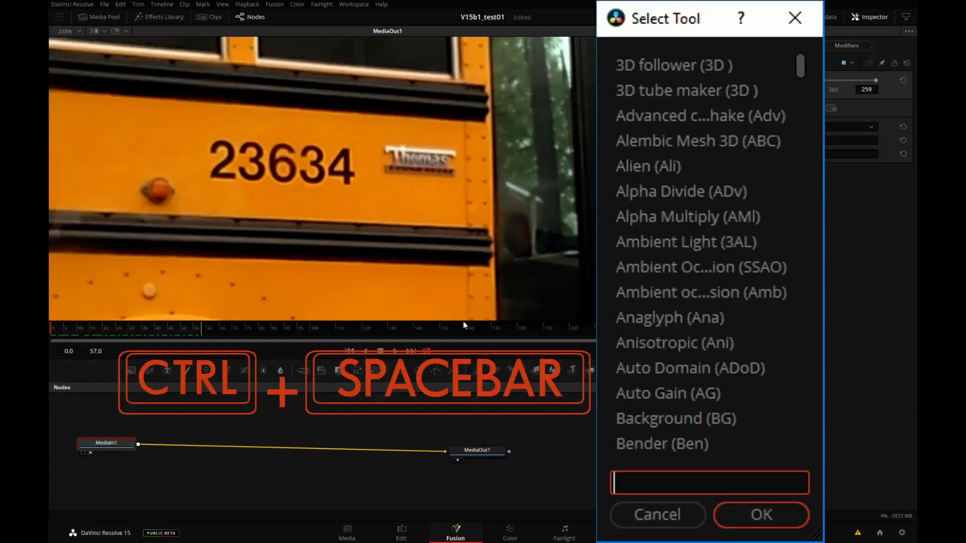
type("paint")
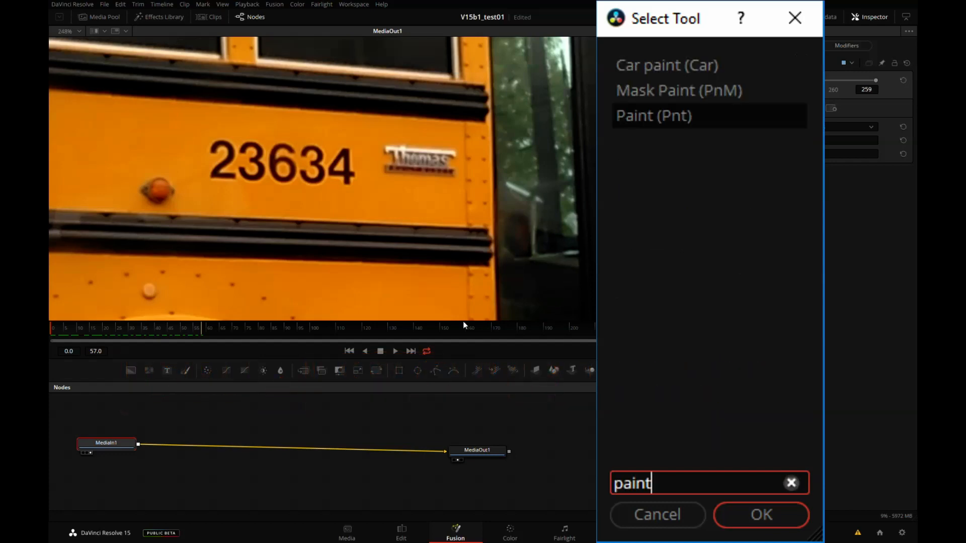
left_click(760, 514)
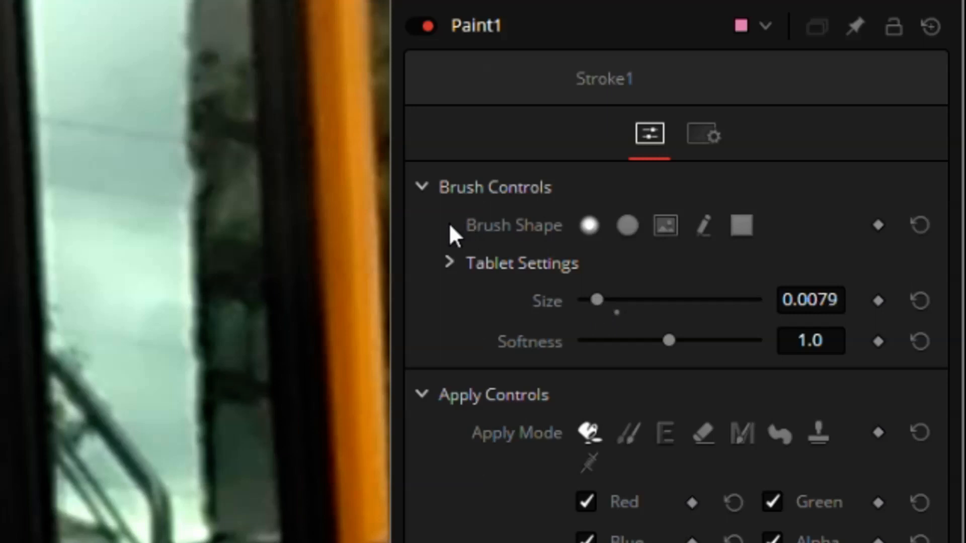
- Paint a clone stroke in the viewer over the logo beside 23634
left_click(423, 187)
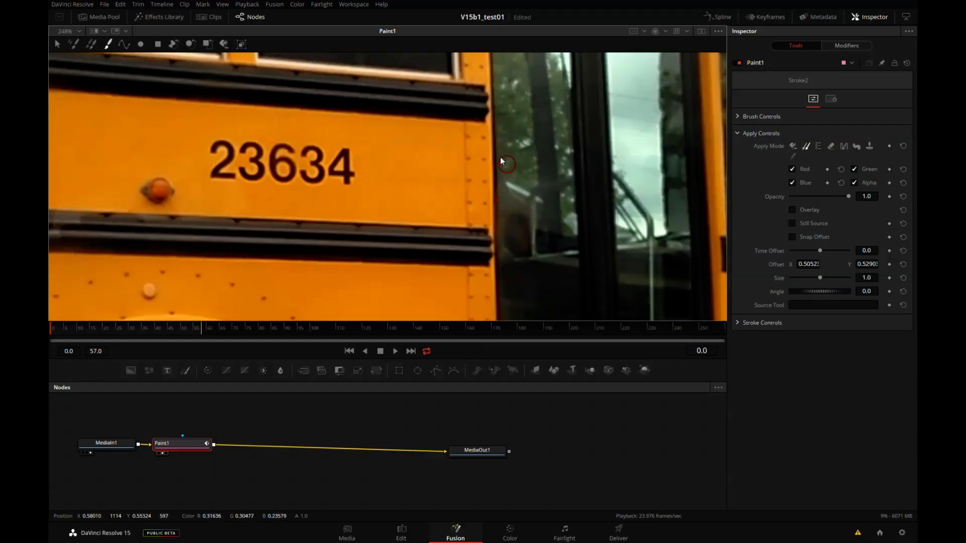
mouse_move(91, 59)
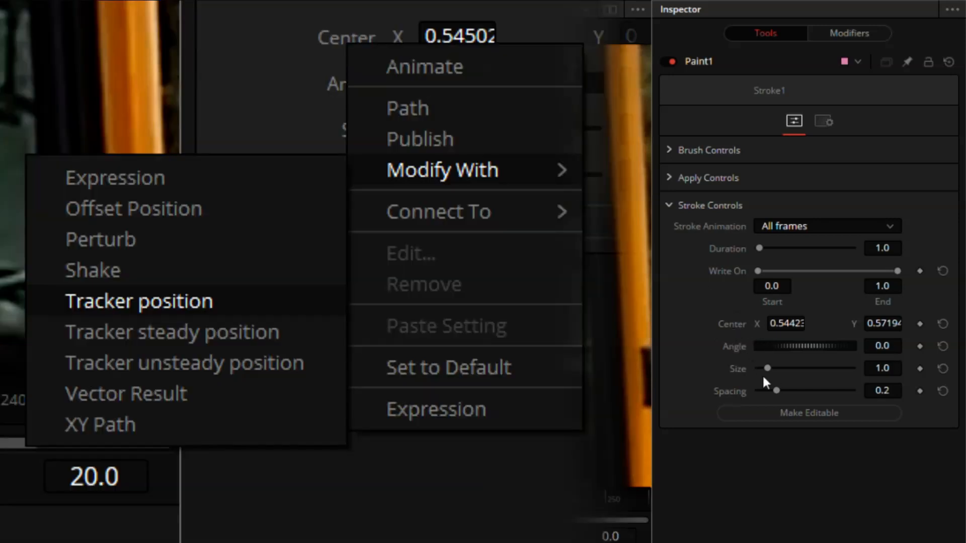
mouse_move(652, 455)
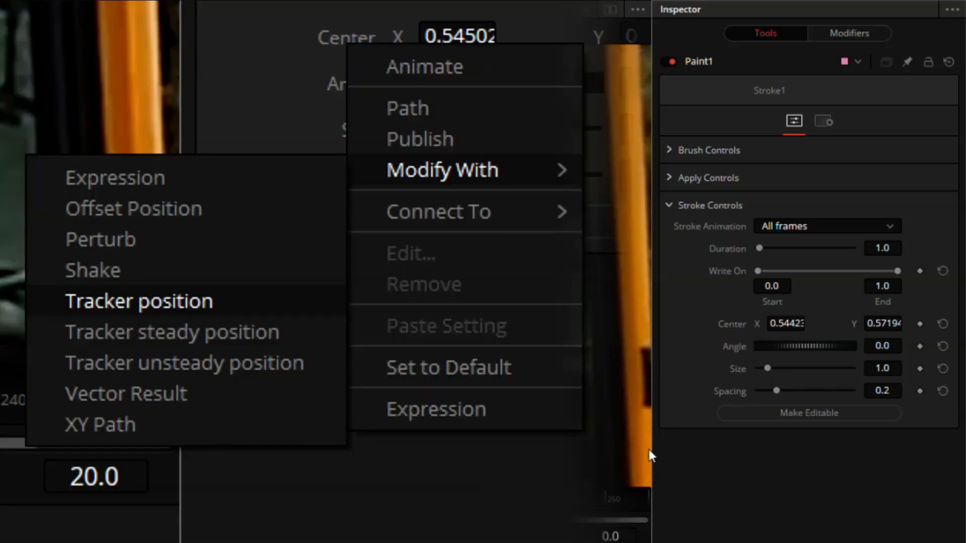
- Modify Stroke1's Center with a Tracker position modifier
left_click(139, 300)
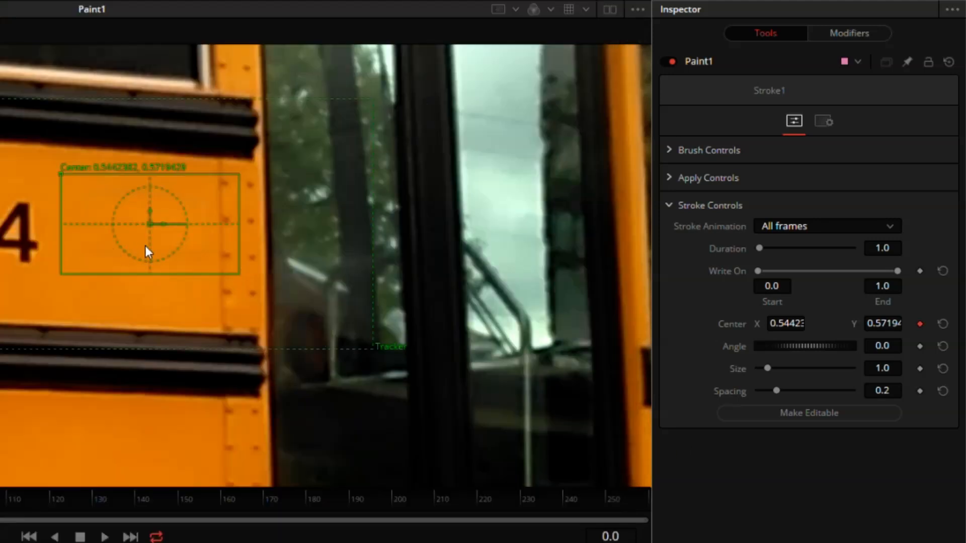
mouse_move(527, 165)
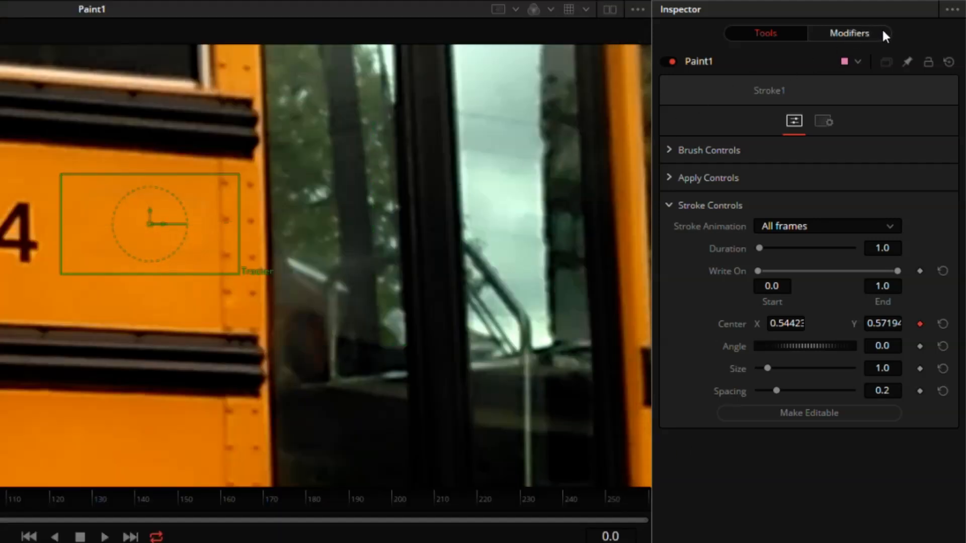
- Set Track1's tracker source to MediaIn1 and expand its pattern and search settings
left_click(849, 33)
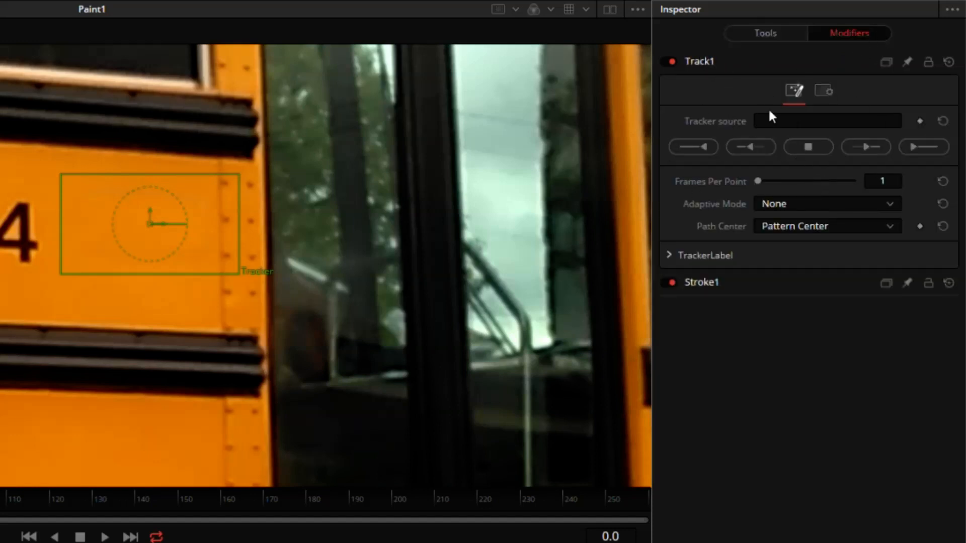
mouse_move(723, 162)
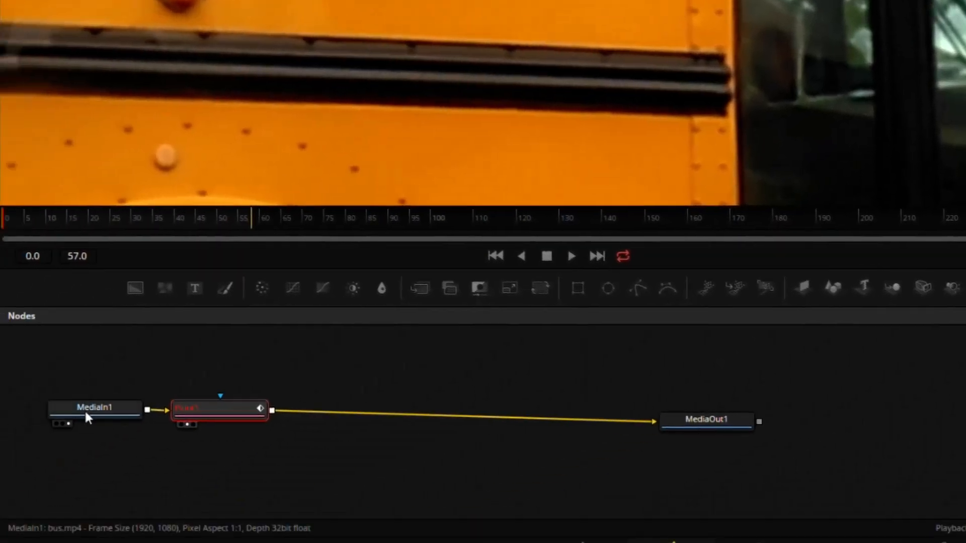
left_click(95, 408)
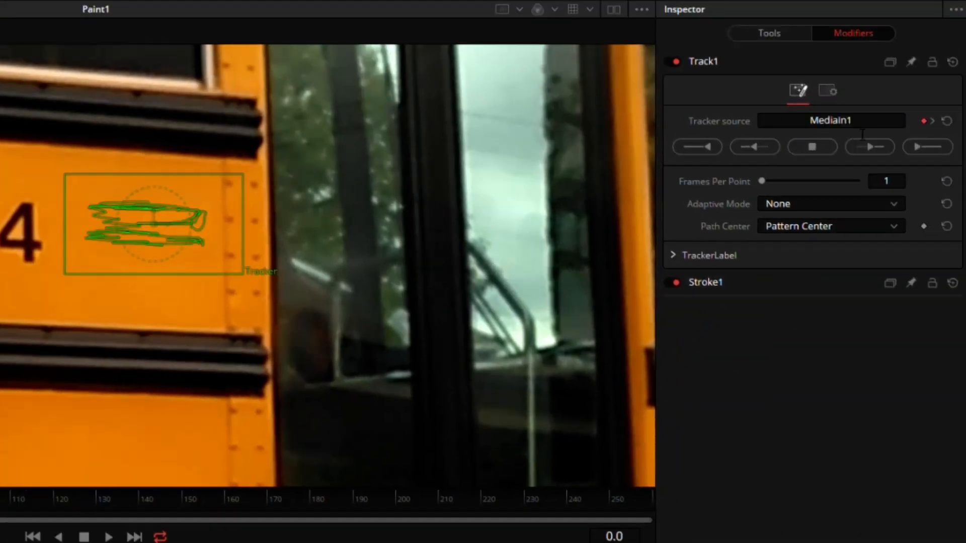
left_click(673, 255)
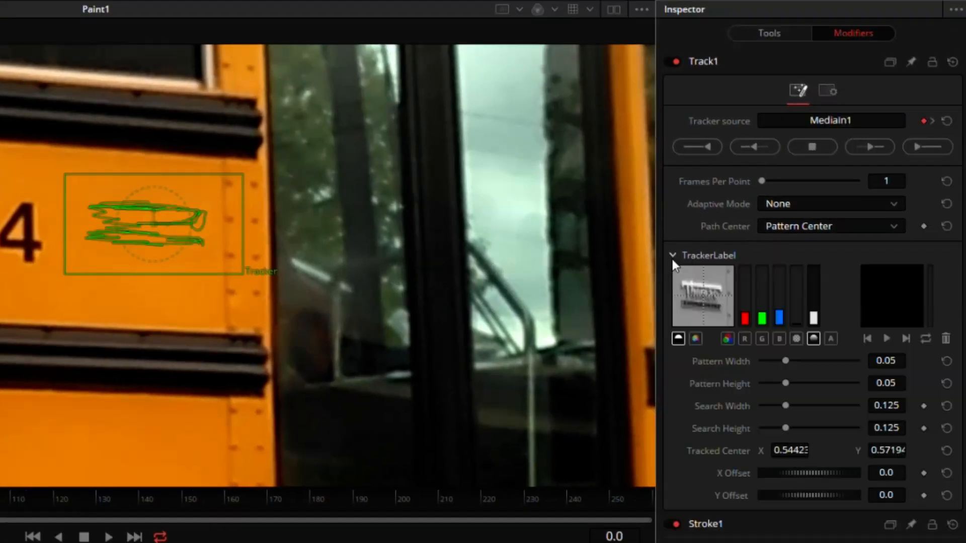
mouse_move(710, 326)
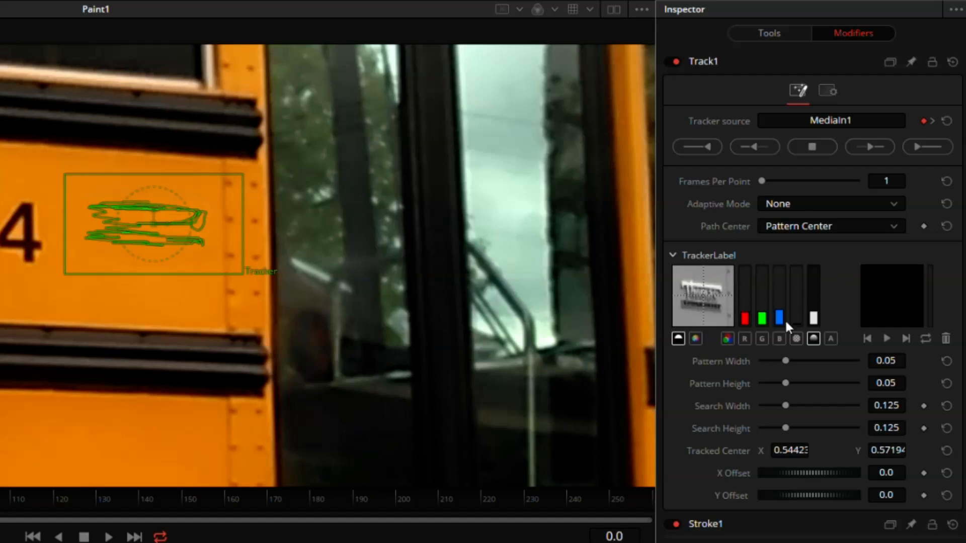
- Run Track1 forward through the clip to generate the tracker path
left_click(926, 147)
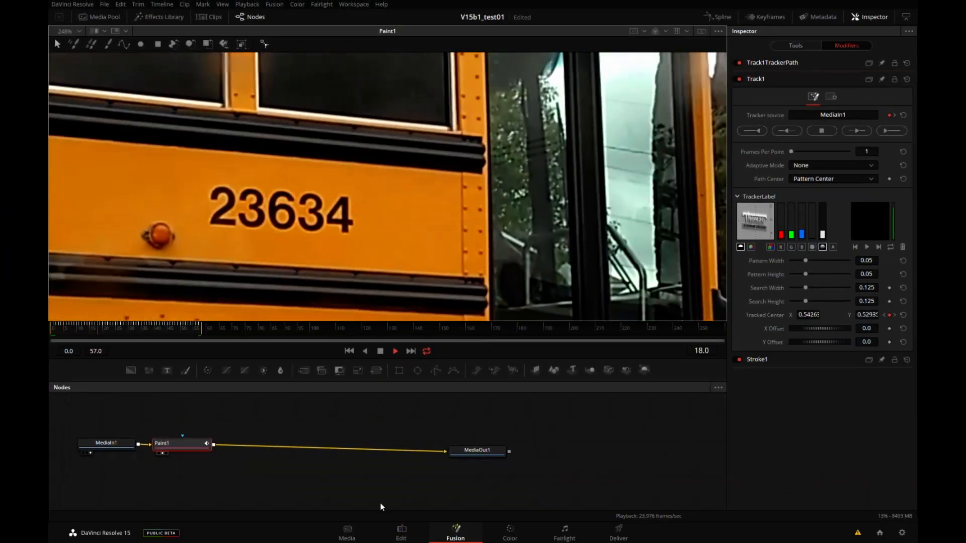
left_click(400, 533)
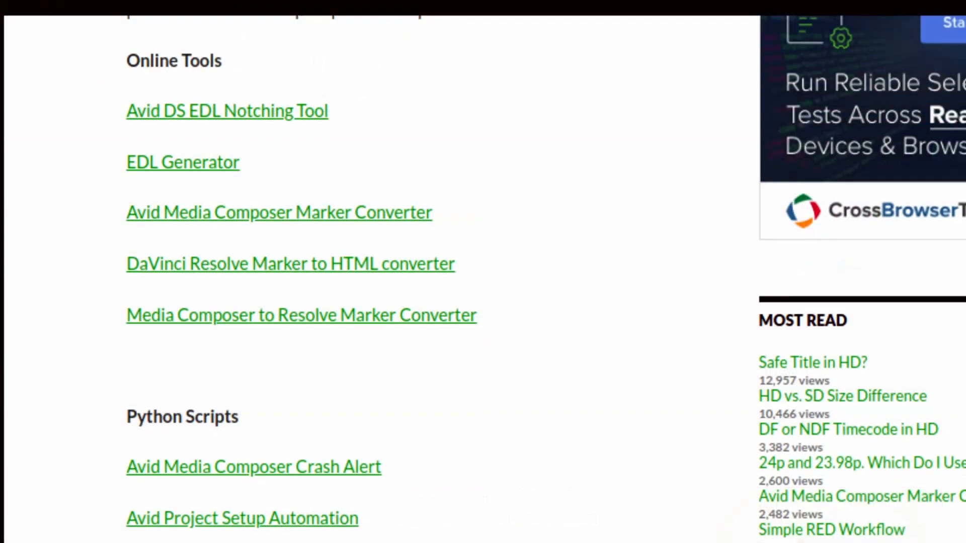
- Open HDHat.com's Media Composer to Resolve Marker Converter page from Online Tools
left_click(301, 315)
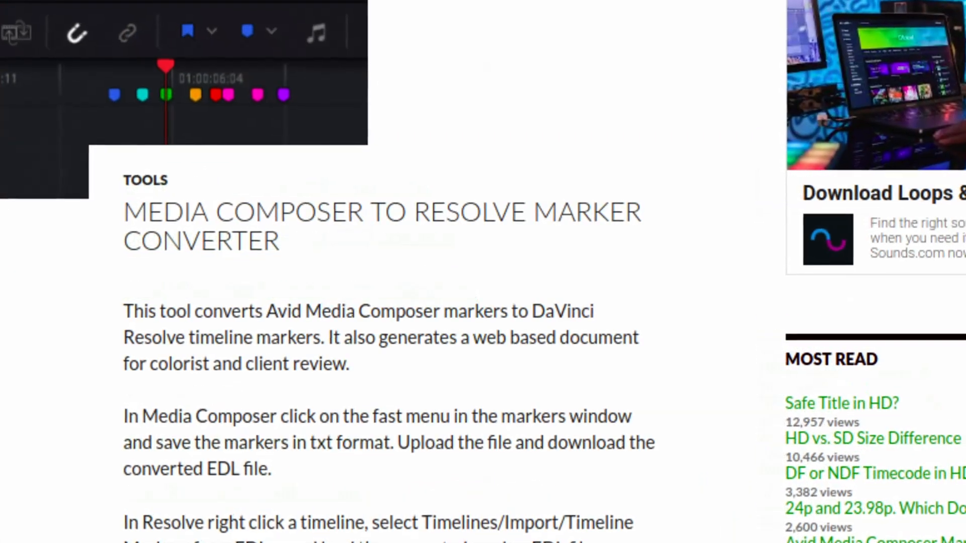